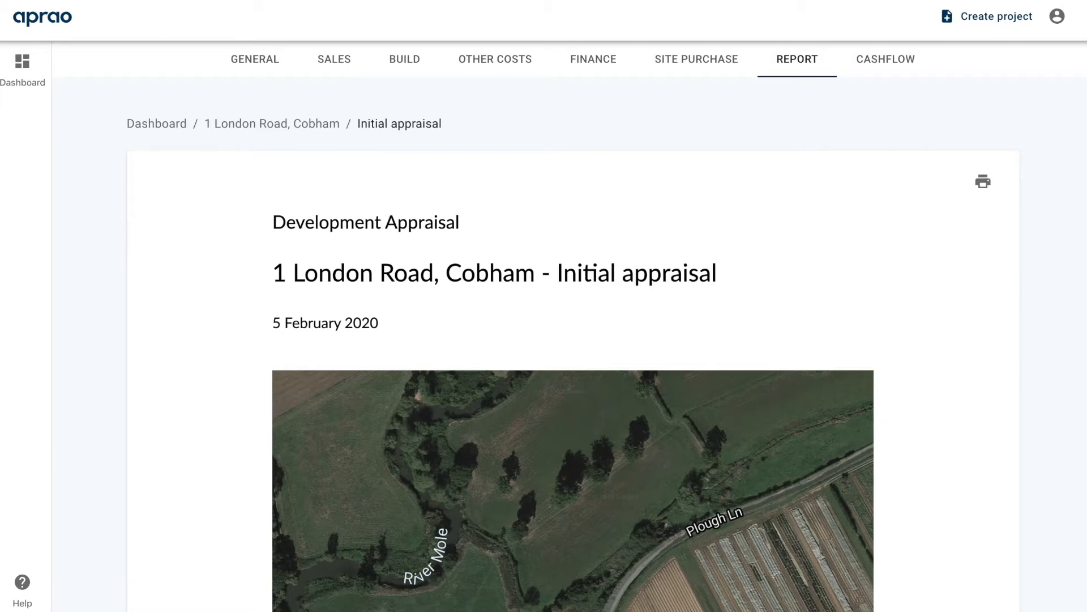
- Scroll through the developer equity figures and highlight the 775,662.50 profit total
scroll("down", 3)
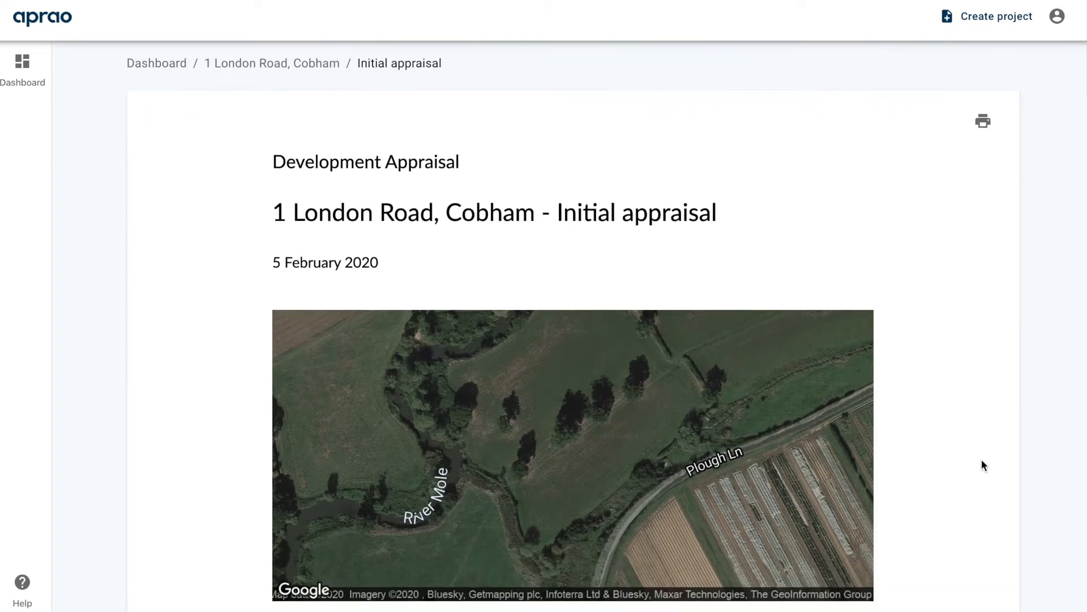
scroll("down", 3)
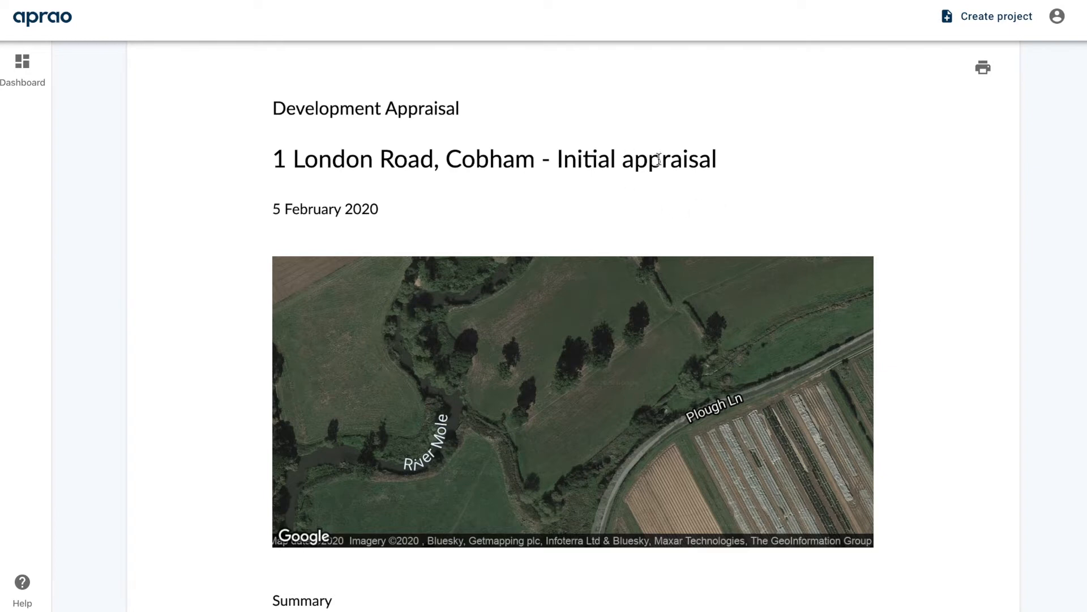
scroll("down", 3)
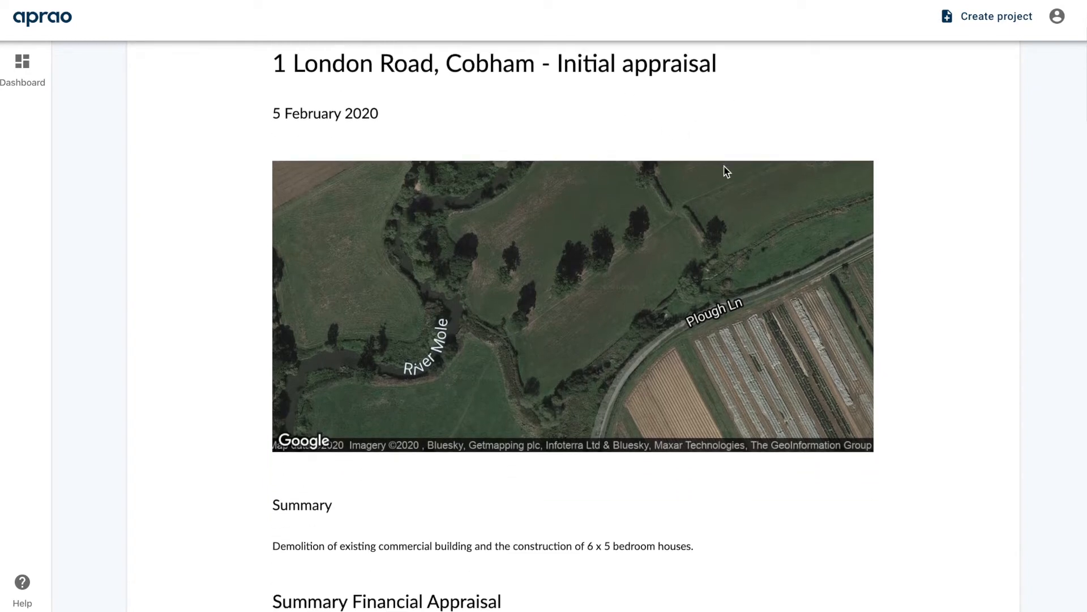
scroll("down", 3)
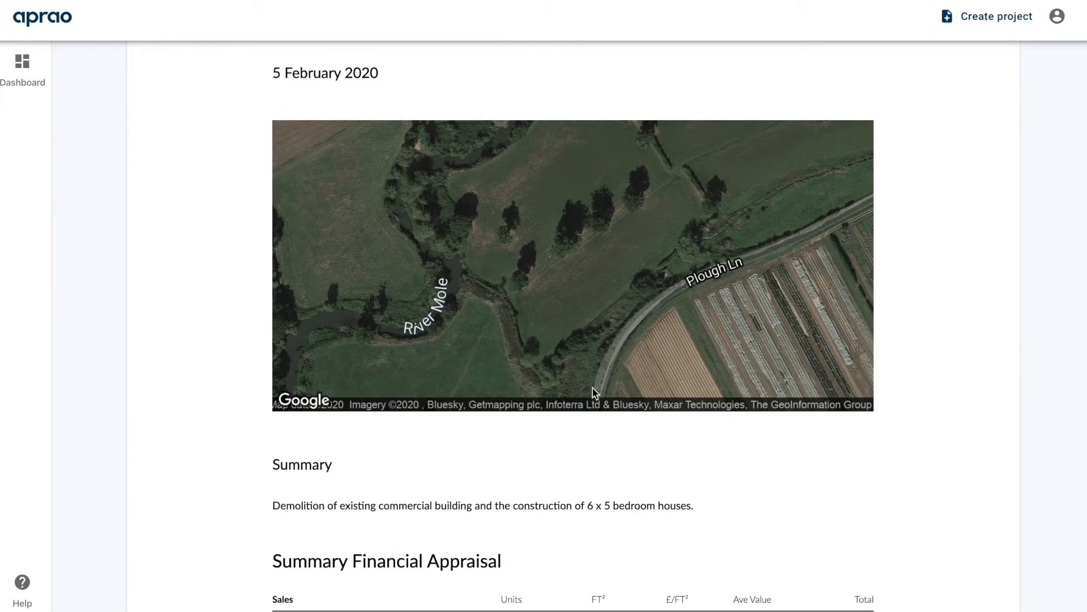
mouse_move(873, 367)
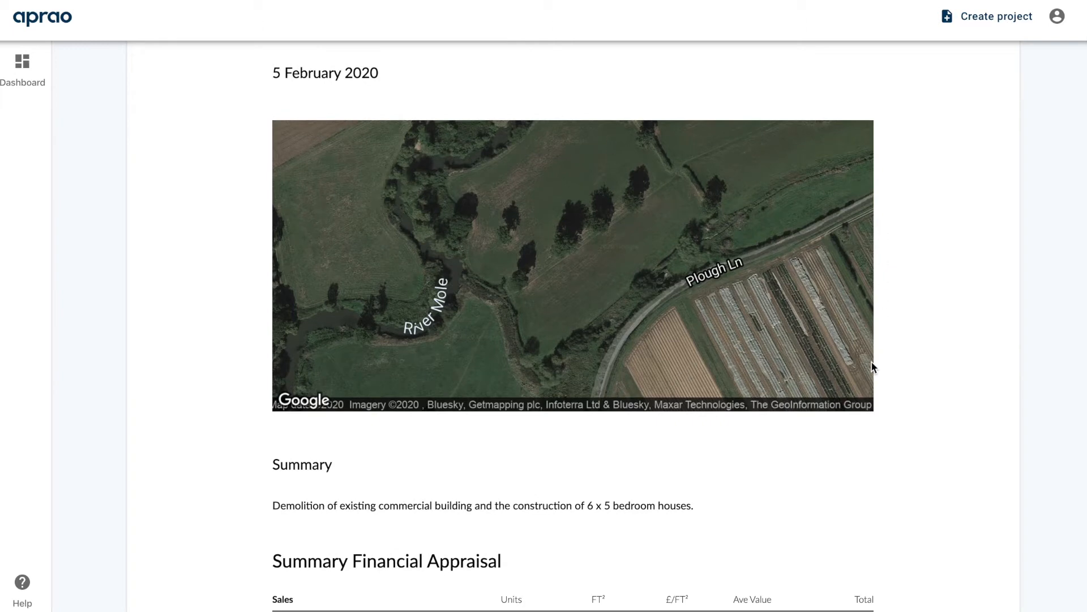
scroll("down", 3)
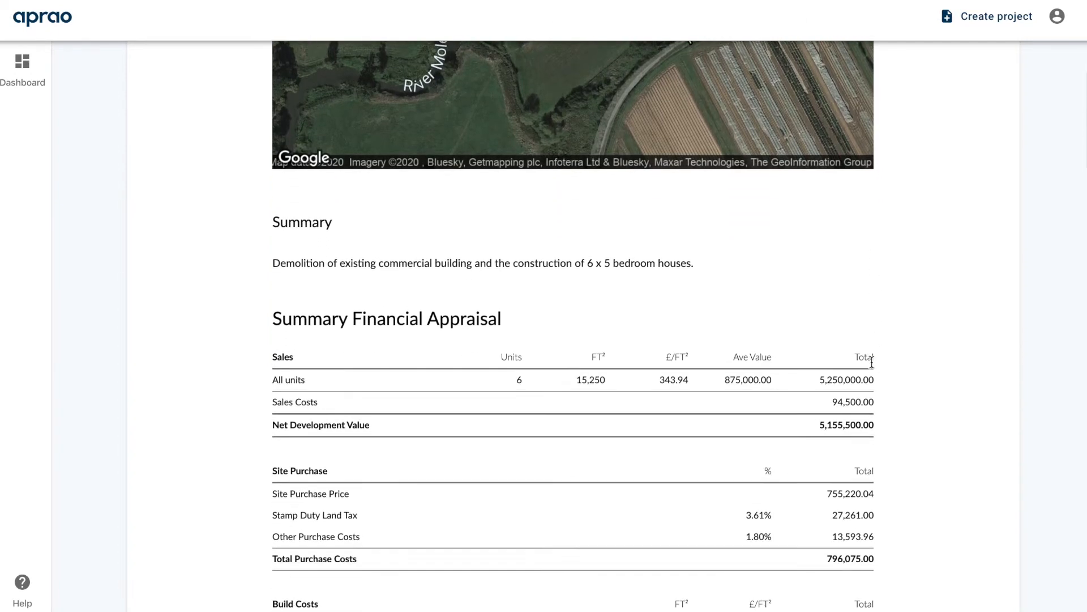
mouse_move(716, 267)
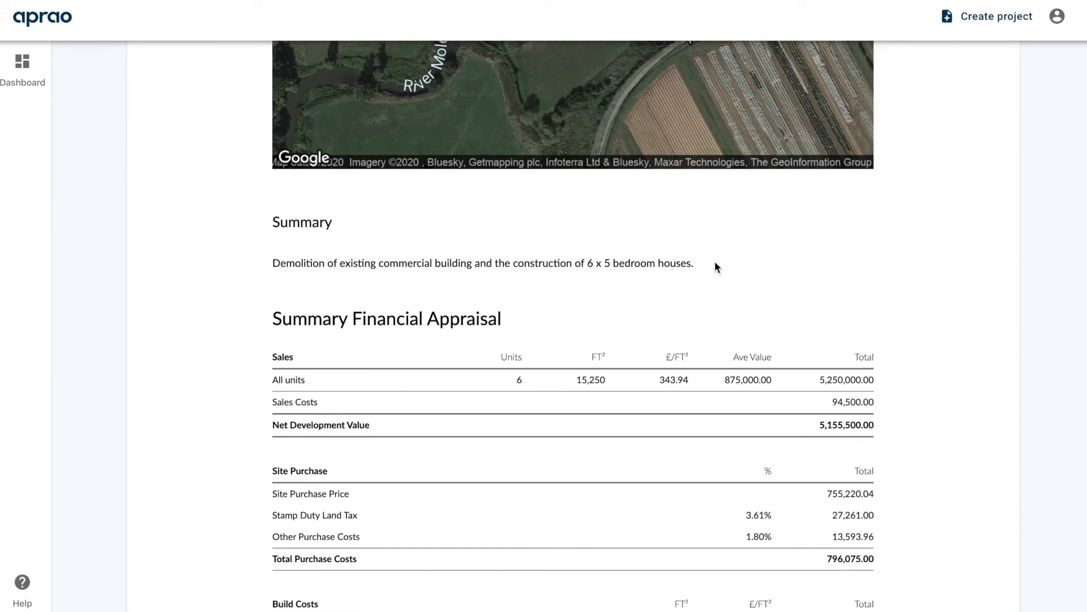
scroll("down", 3)
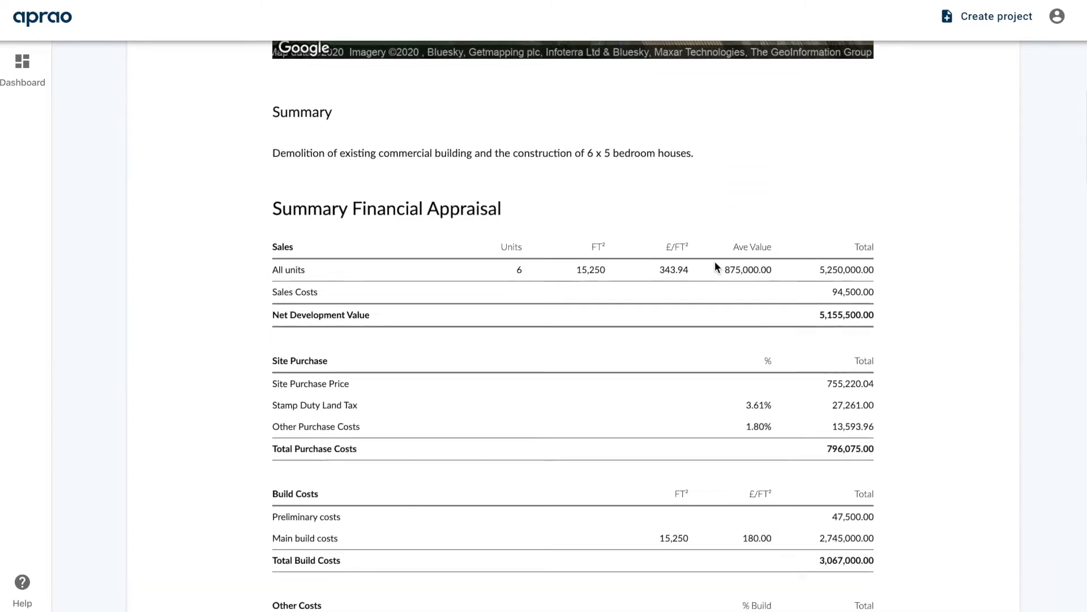
scroll("down", 3)
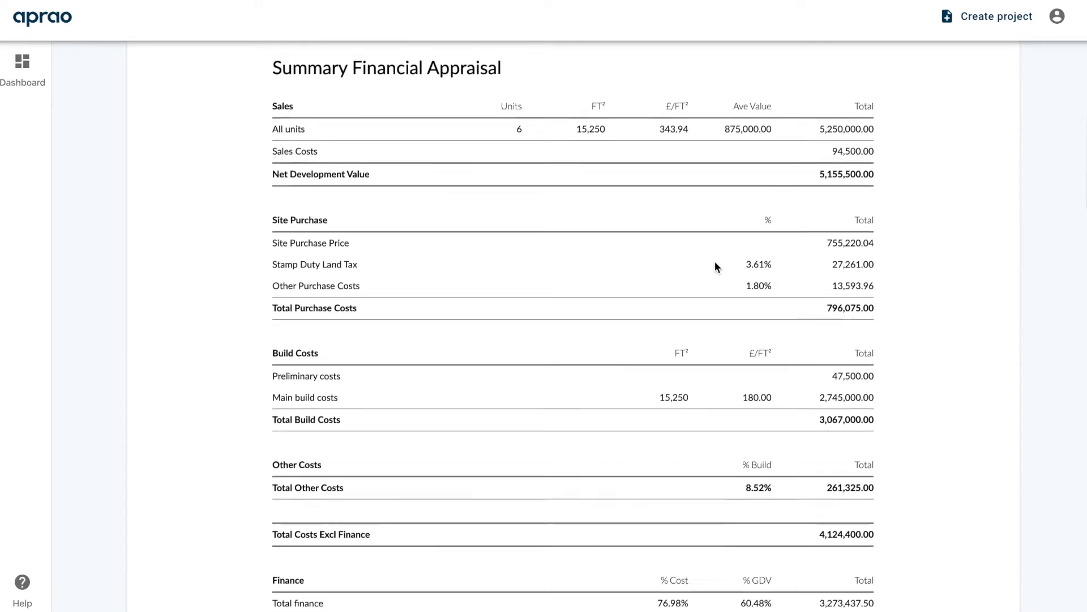
scroll("down", 3)
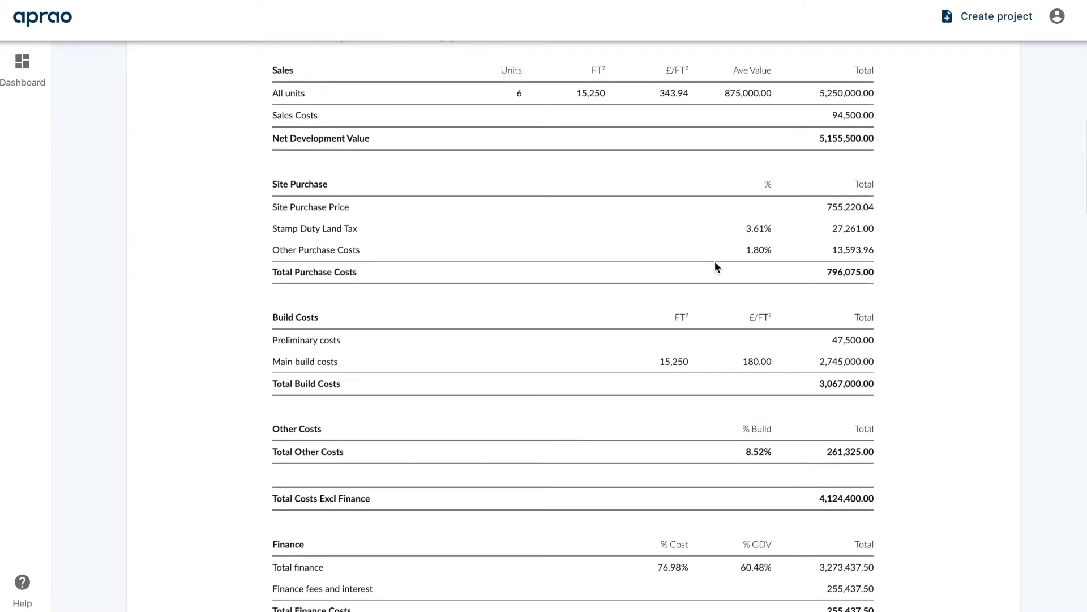
scroll("down", 3)
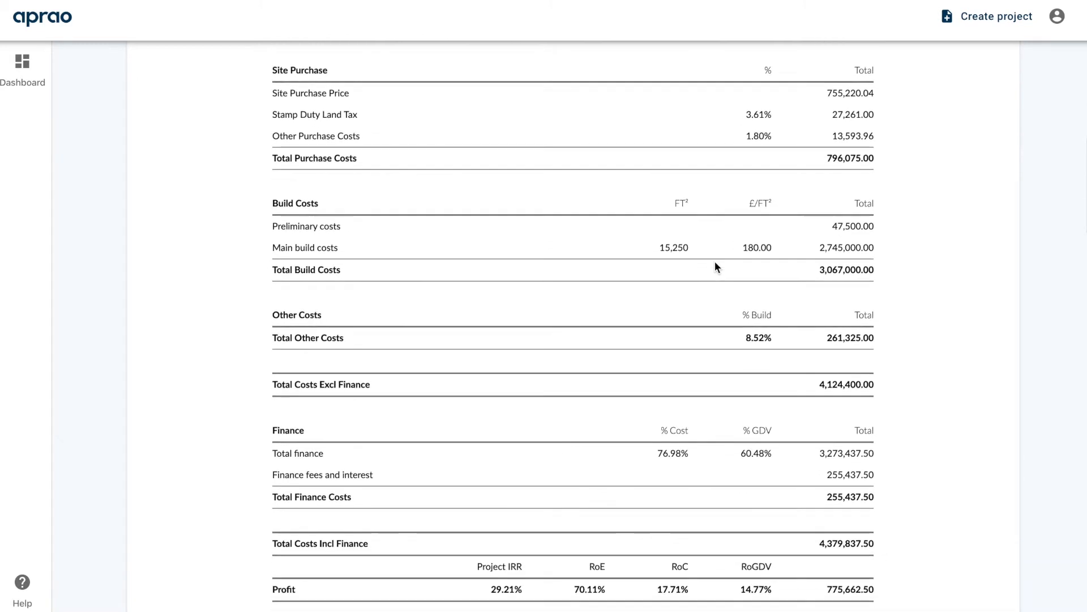
mouse_move(491, 602)
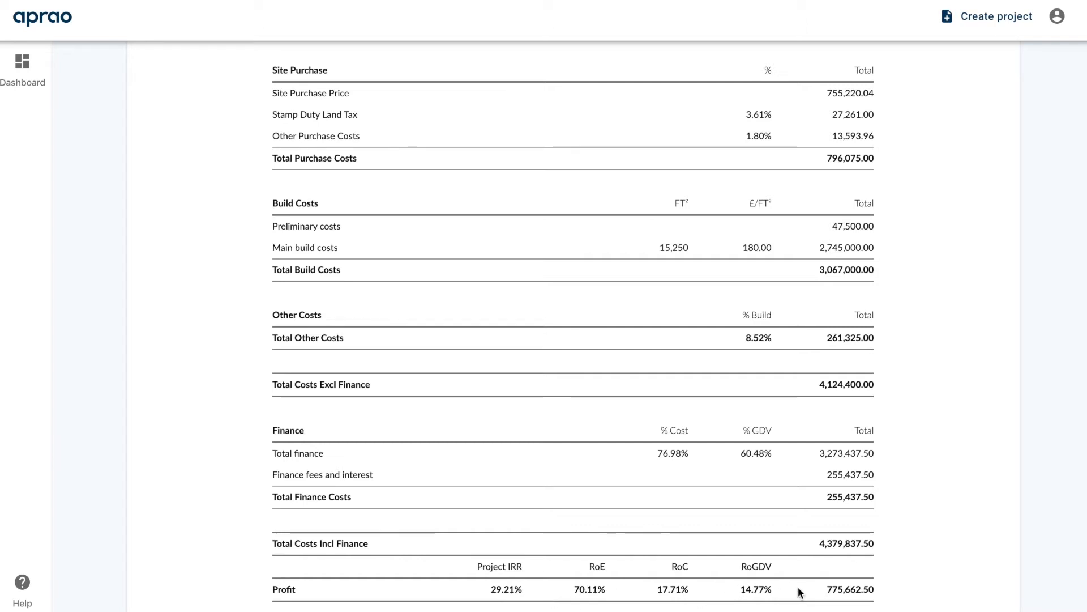
double_click(850, 589)
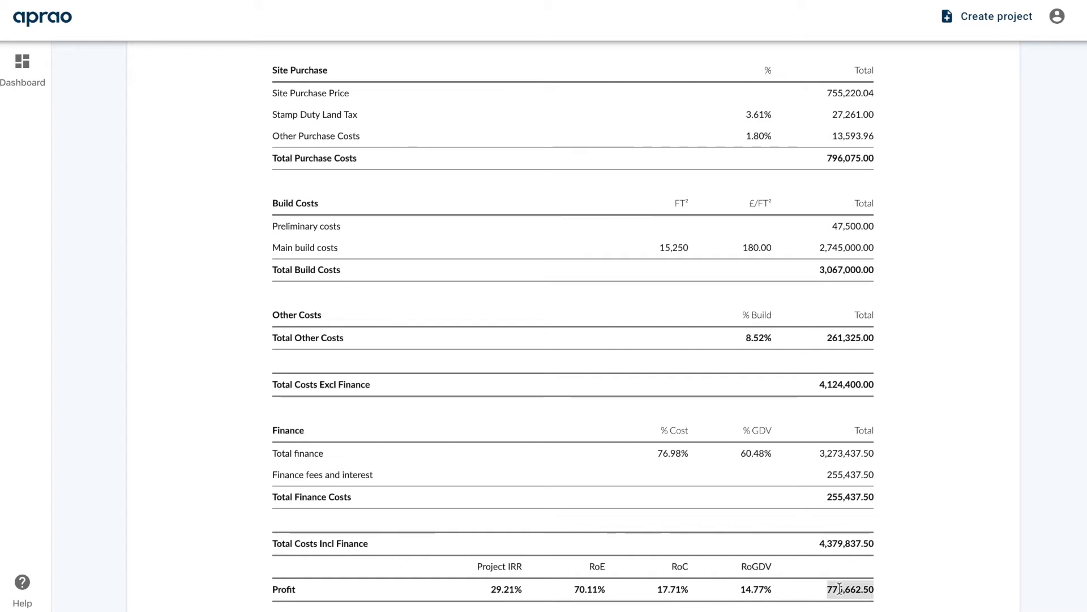
- Scroll to the Sensitivity Analysis grid of return on cost against GDV and build costs
scroll("down", 3)
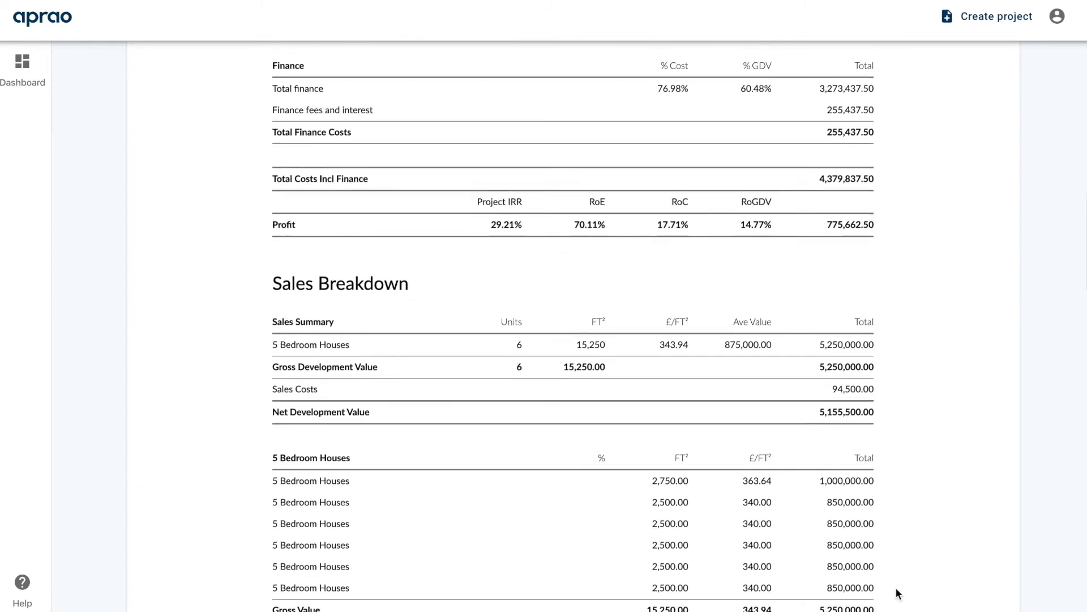
scroll("down", 3)
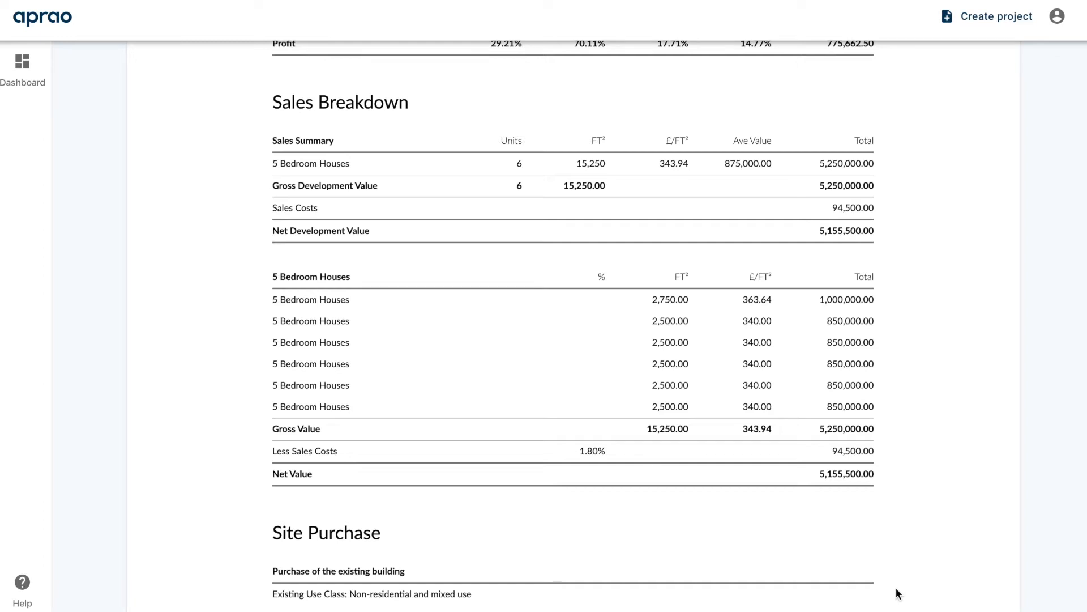
scroll("down", 3)
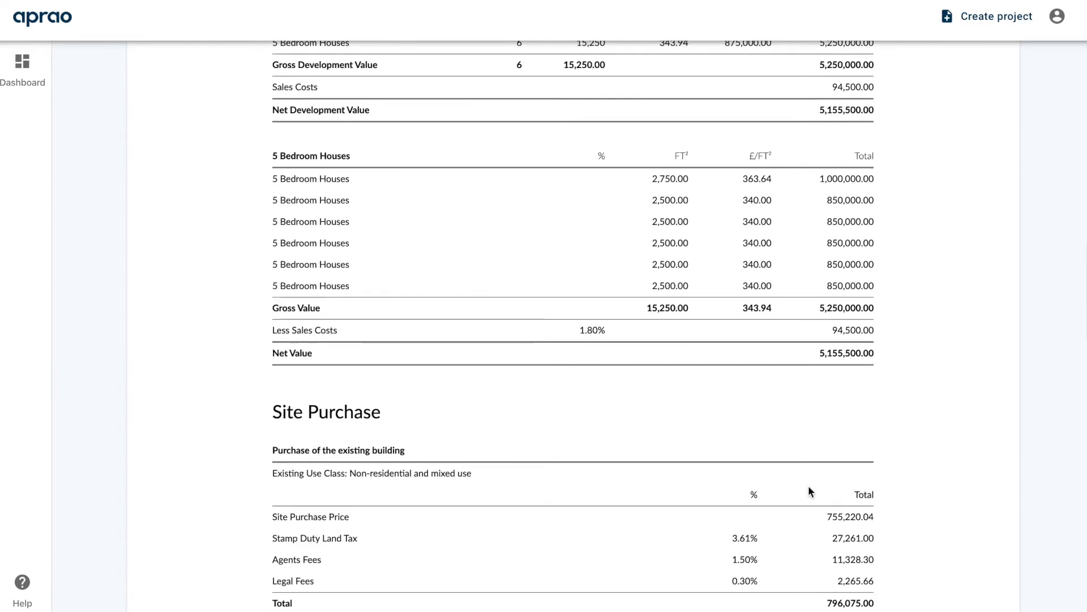
scroll("down", 3)
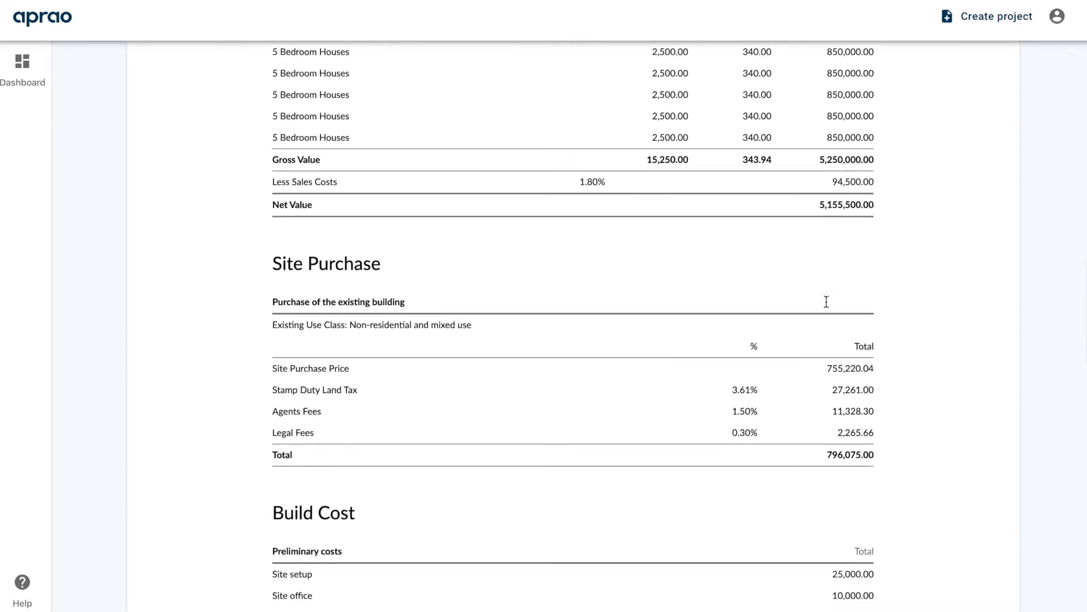
scroll("down", 3)
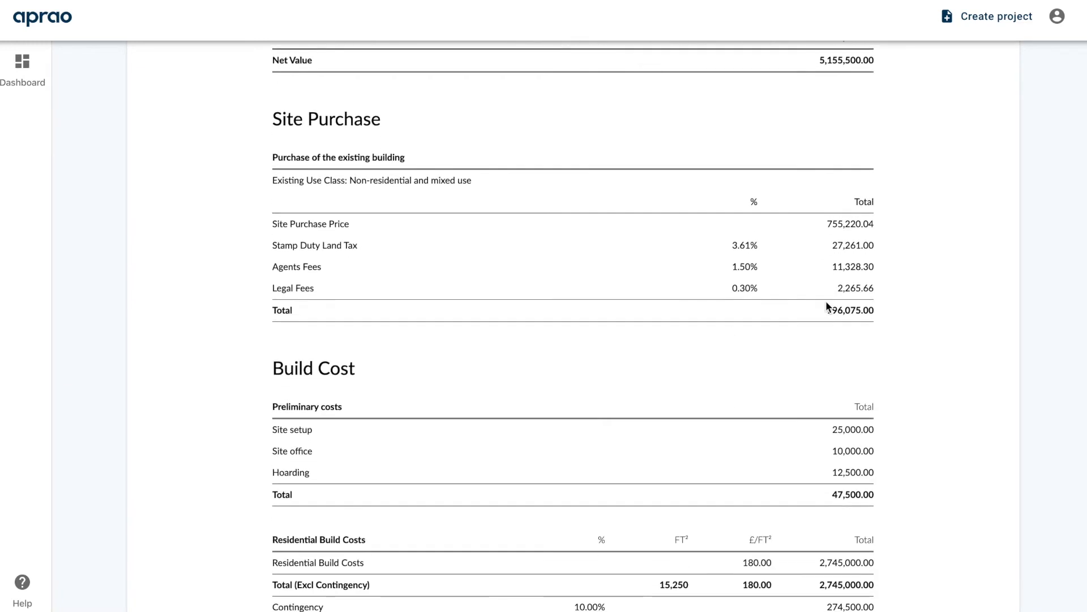
scroll("down", 3)
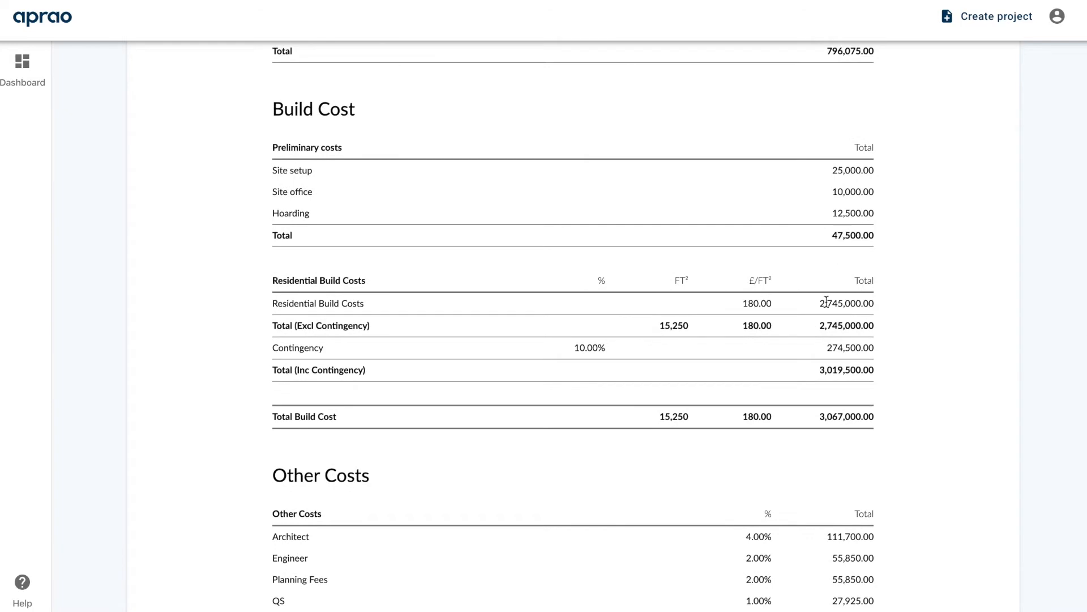
scroll("down", 3)
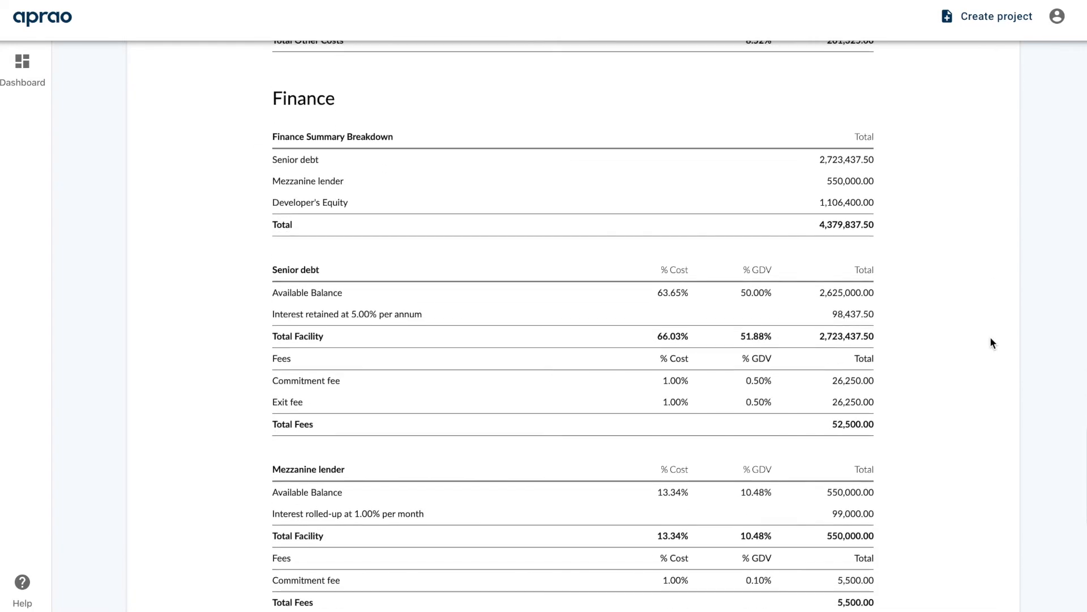
mouse_move(870, 208)
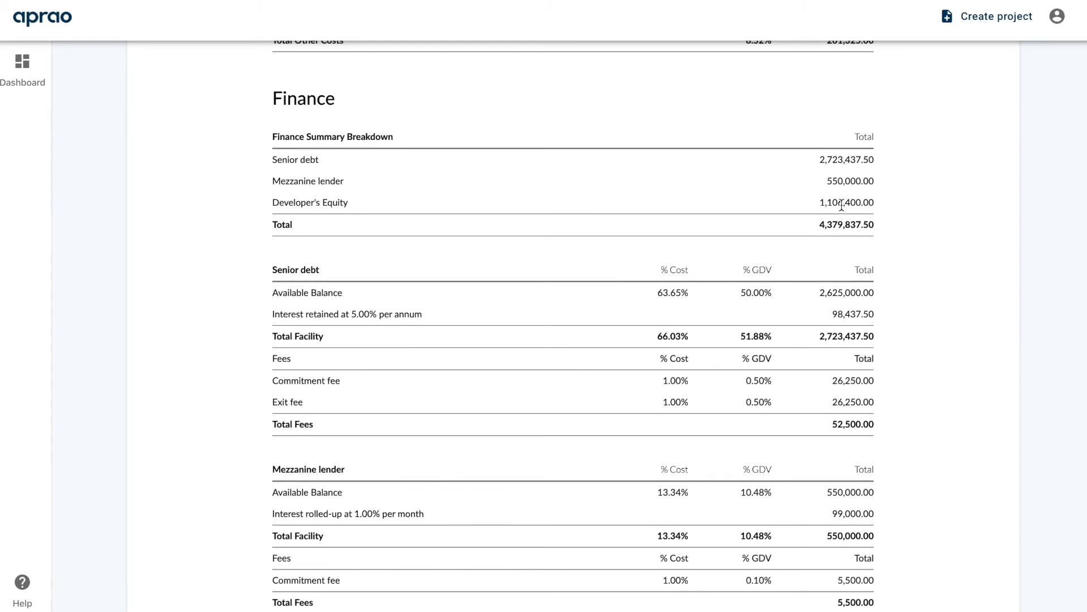
mouse_move(883, 185)
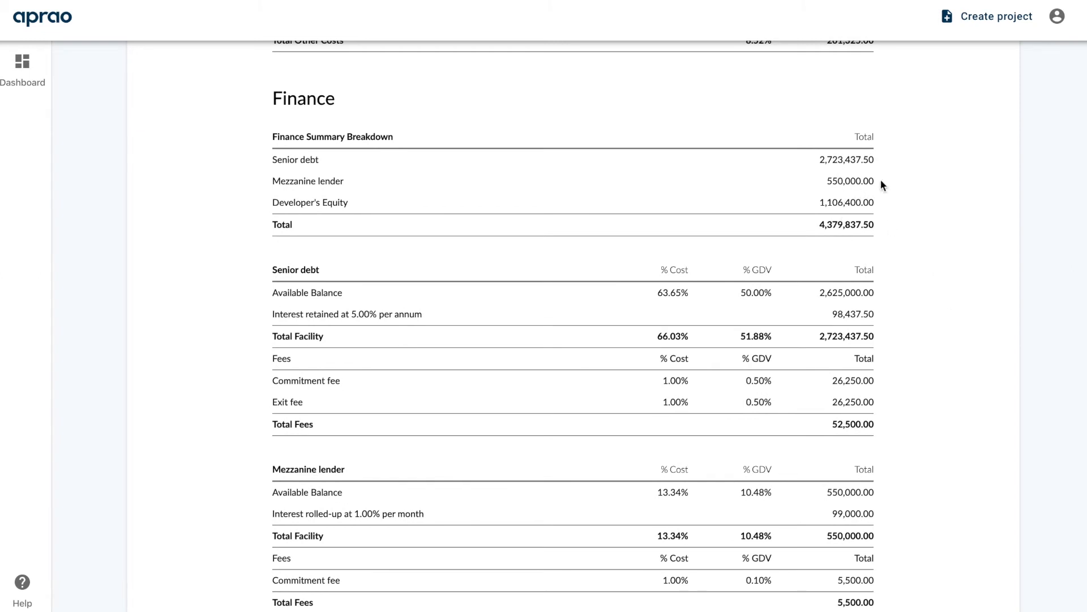
scroll("down", 3)
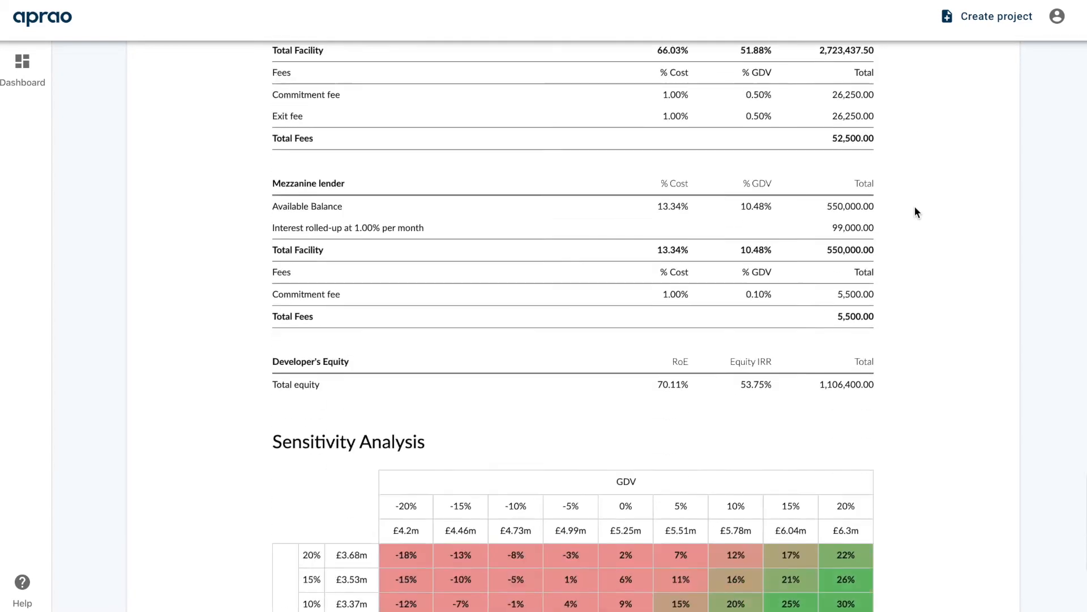
scroll("down", 3)
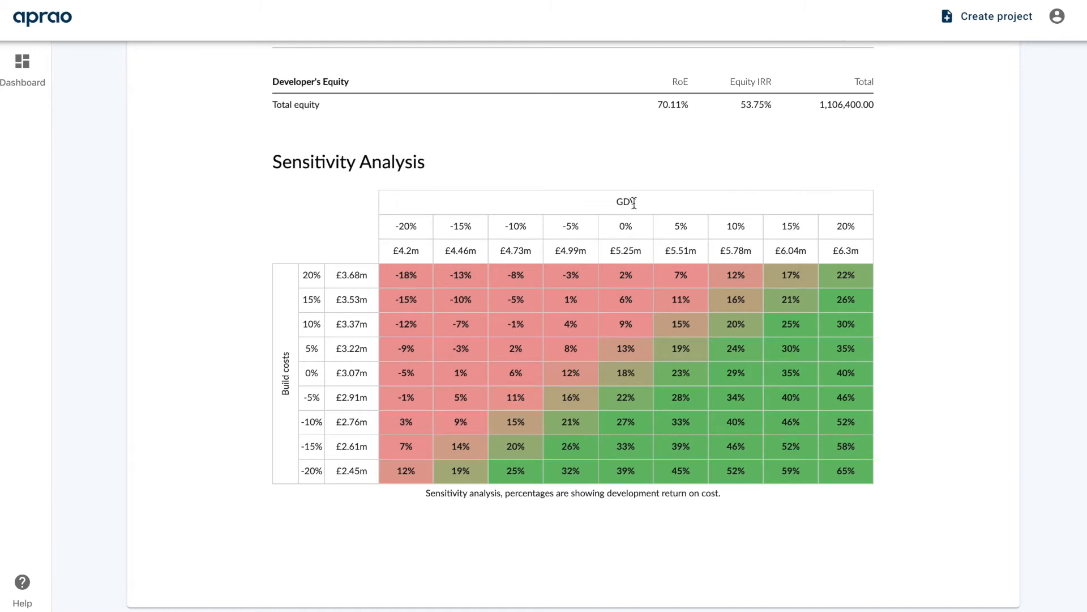
mouse_move(635, 228)
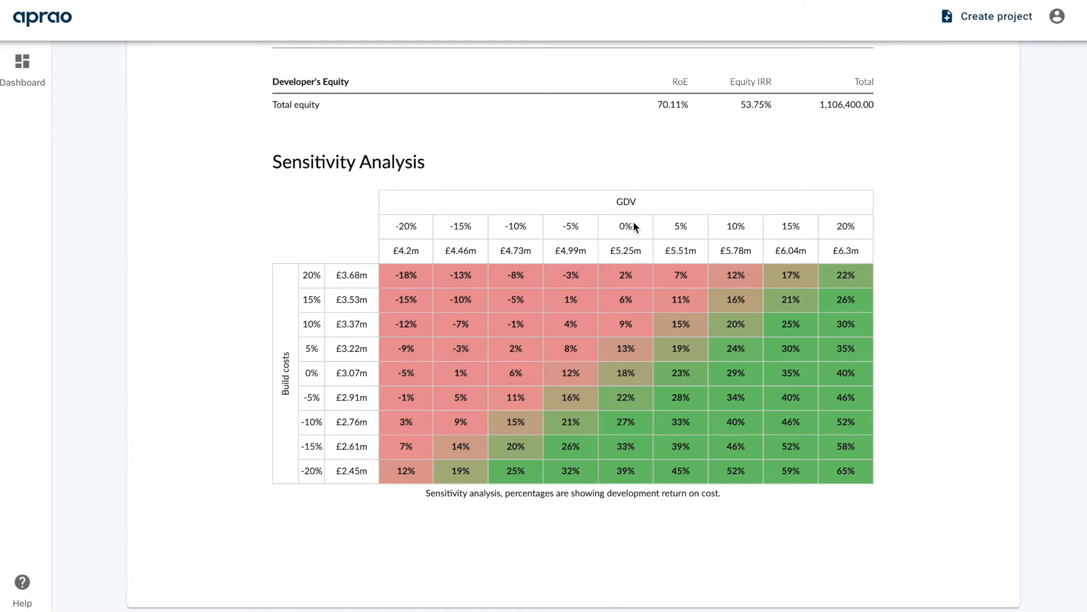
mouse_move(483, 231)
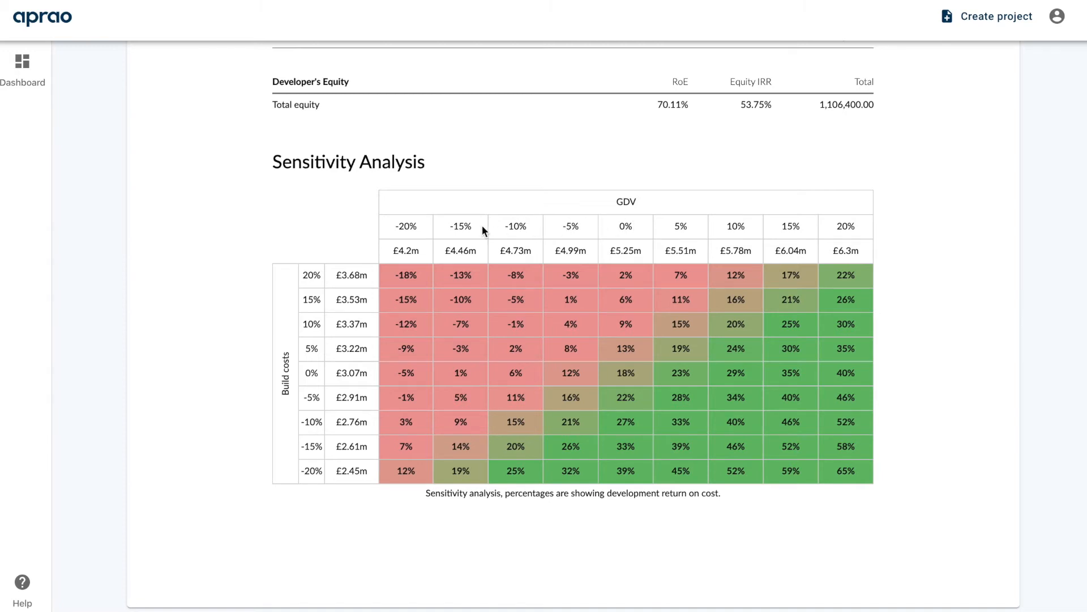
mouse_move(672, 239)
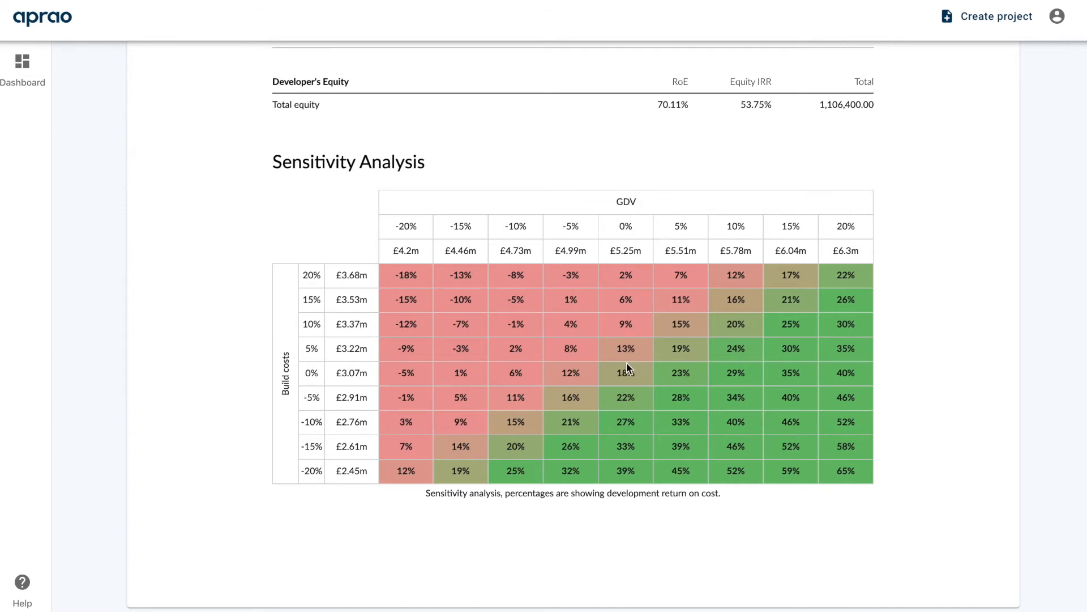
mouse_move(627, 373)
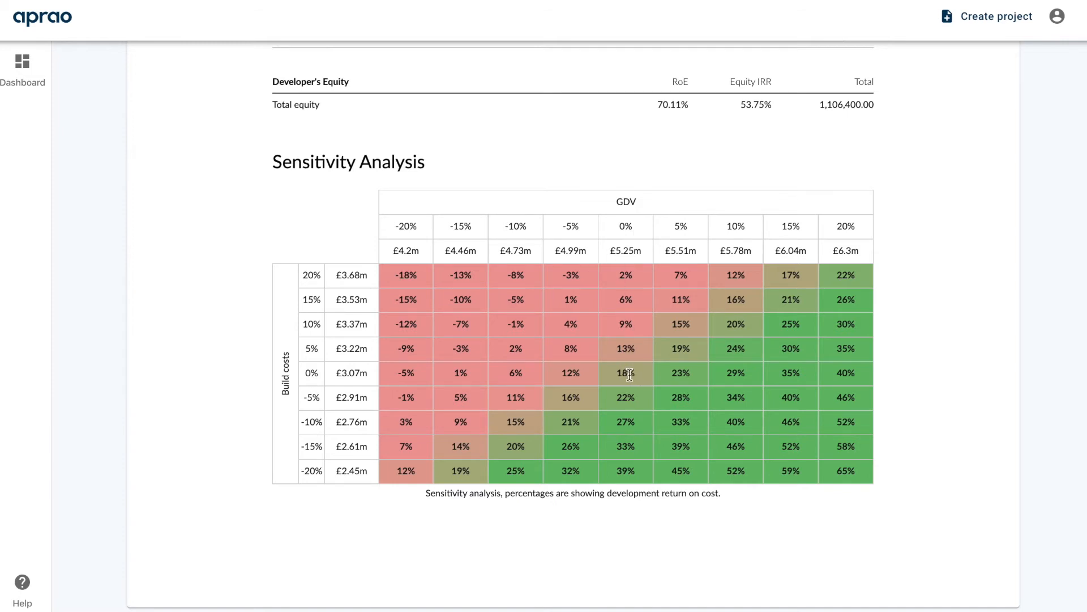
mouse_move(506, 390)
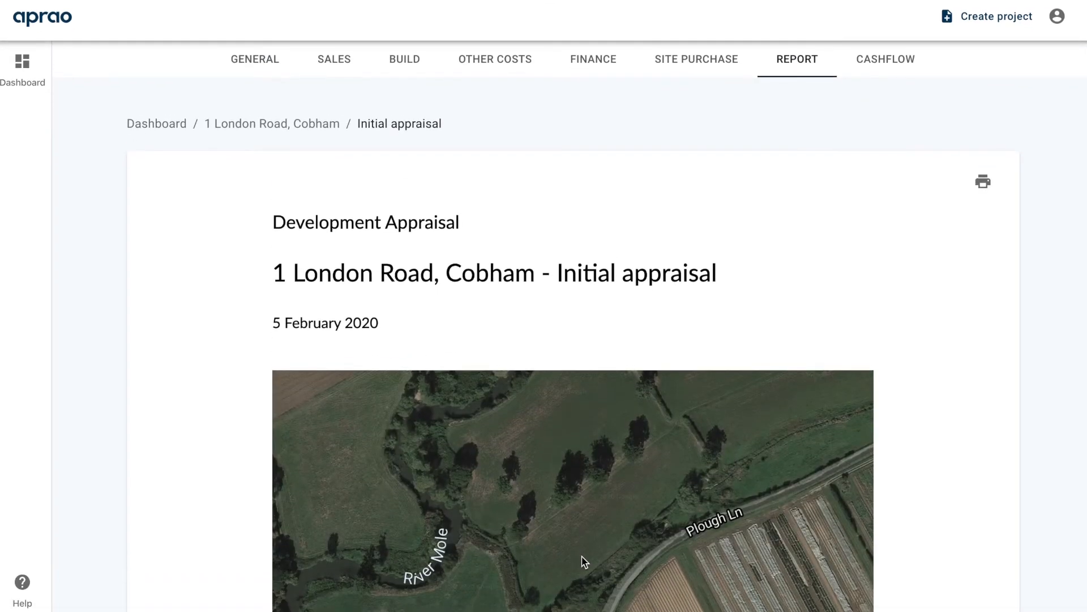
mouse_move(987, 332)
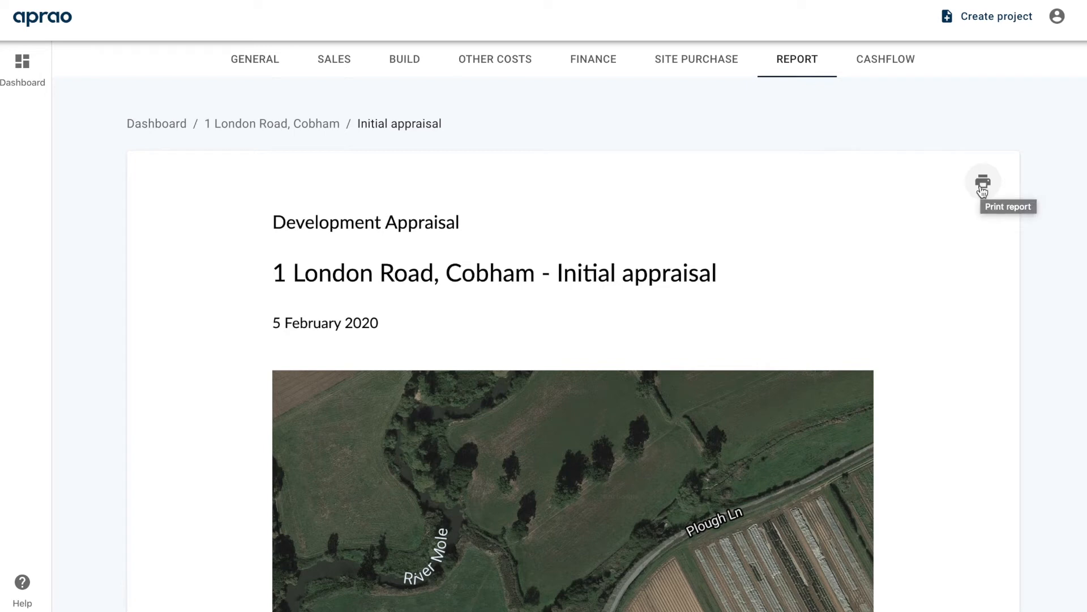
mouse_move(982, 187)
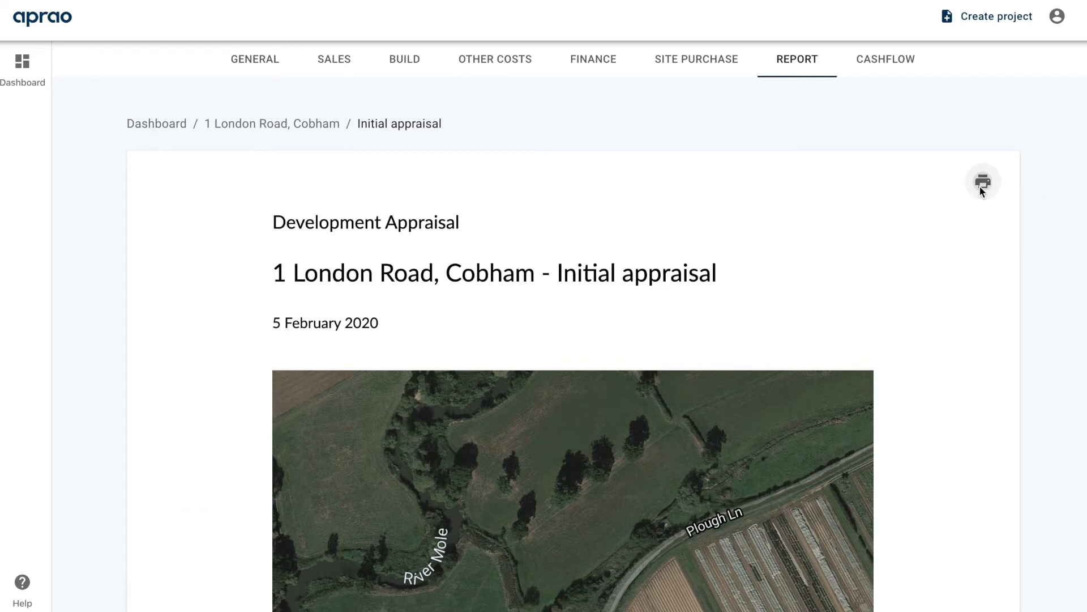
left_click(982, 181)
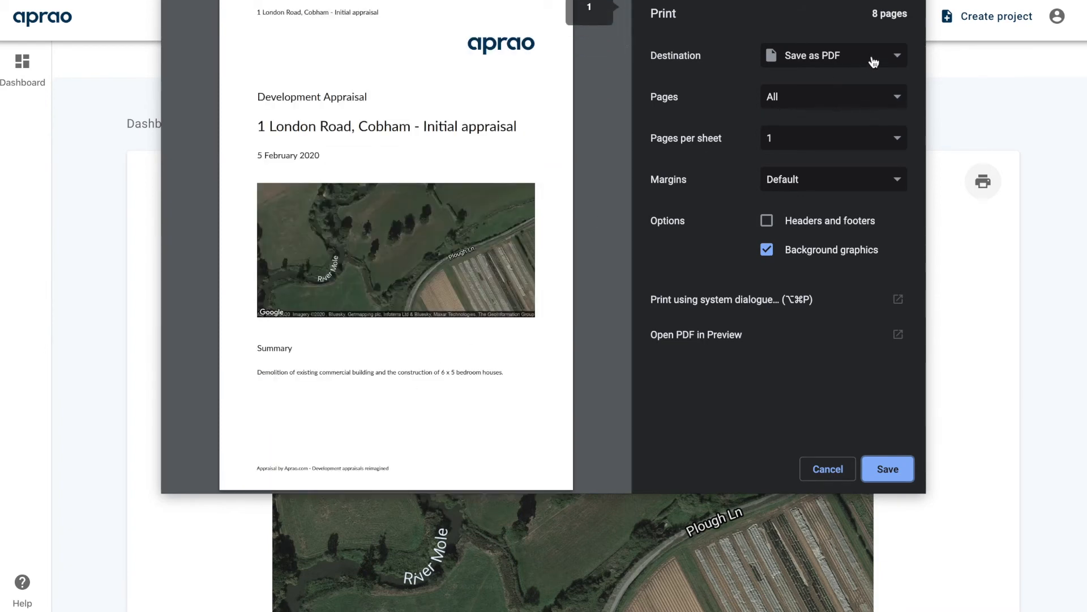
- Keep Save as PDF as the print destination, then cancel without printing
left_click(833, 56)
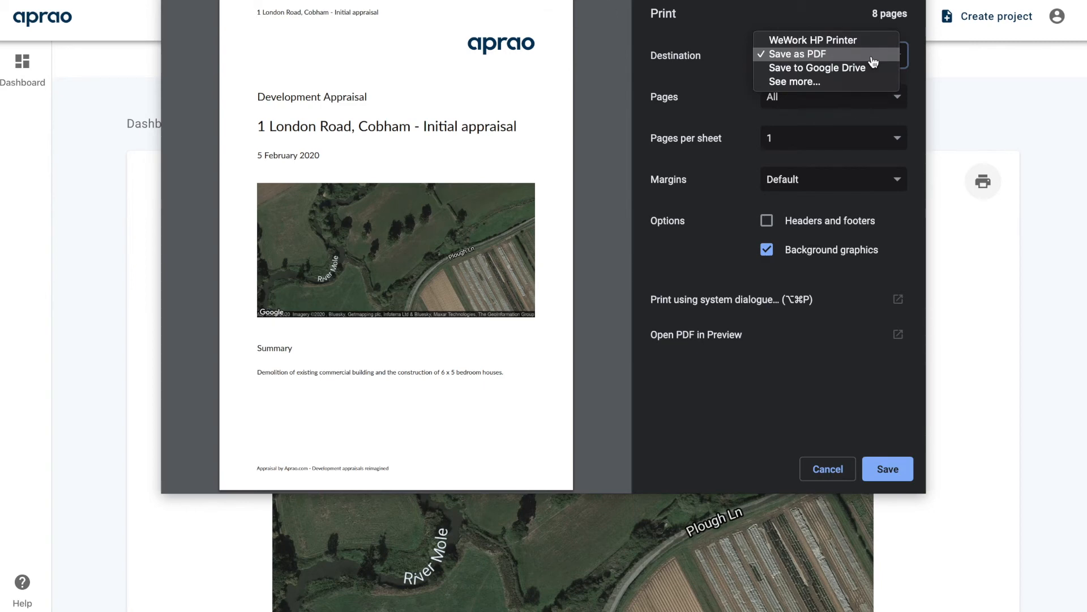
left_click(807, 54)
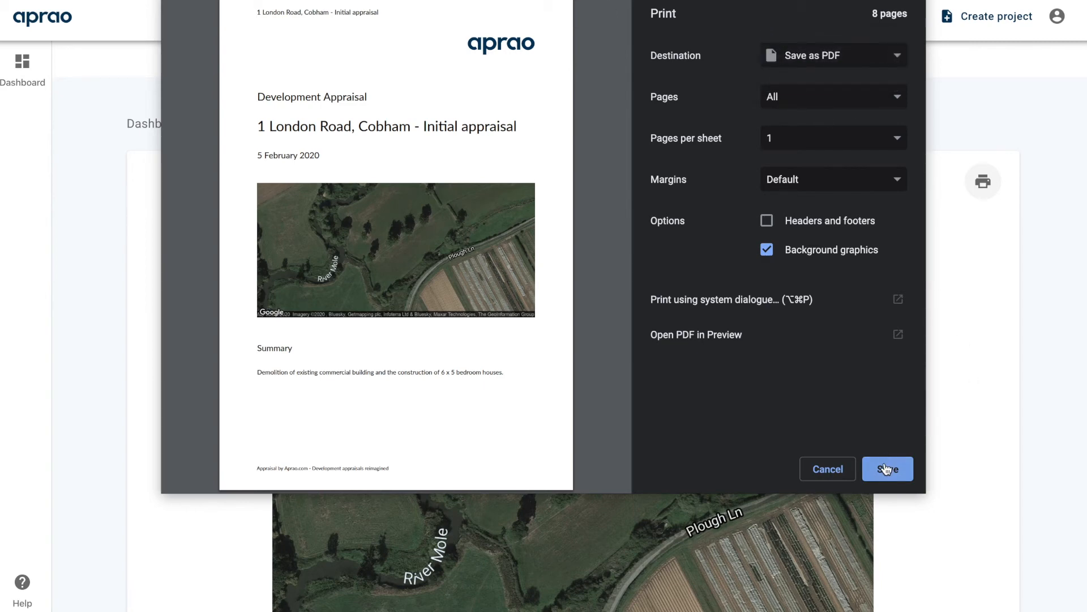
mouse_move(827, 477)
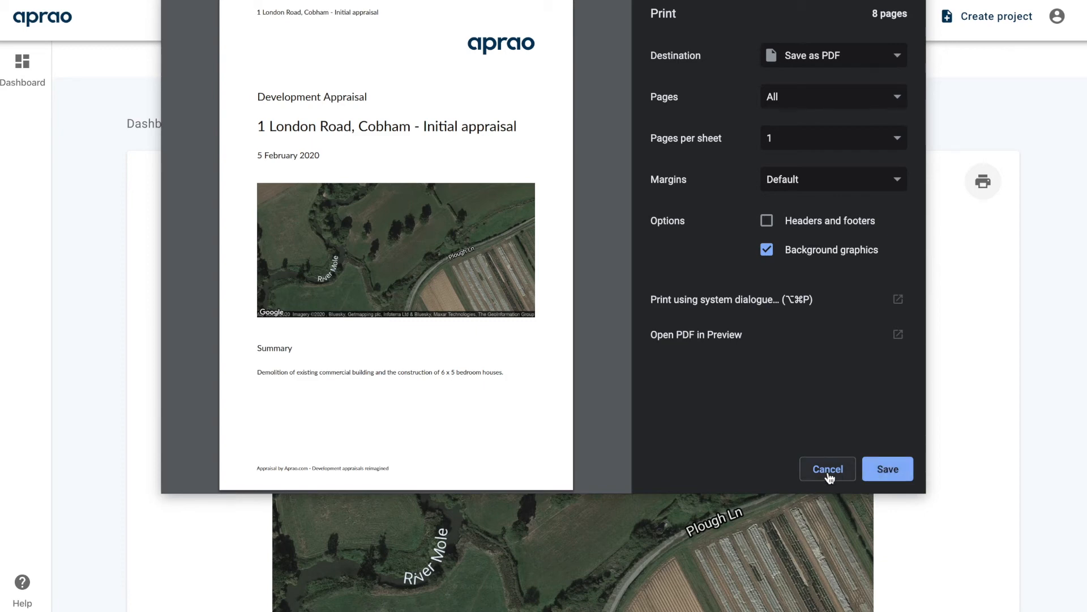
left_click(827, 467)
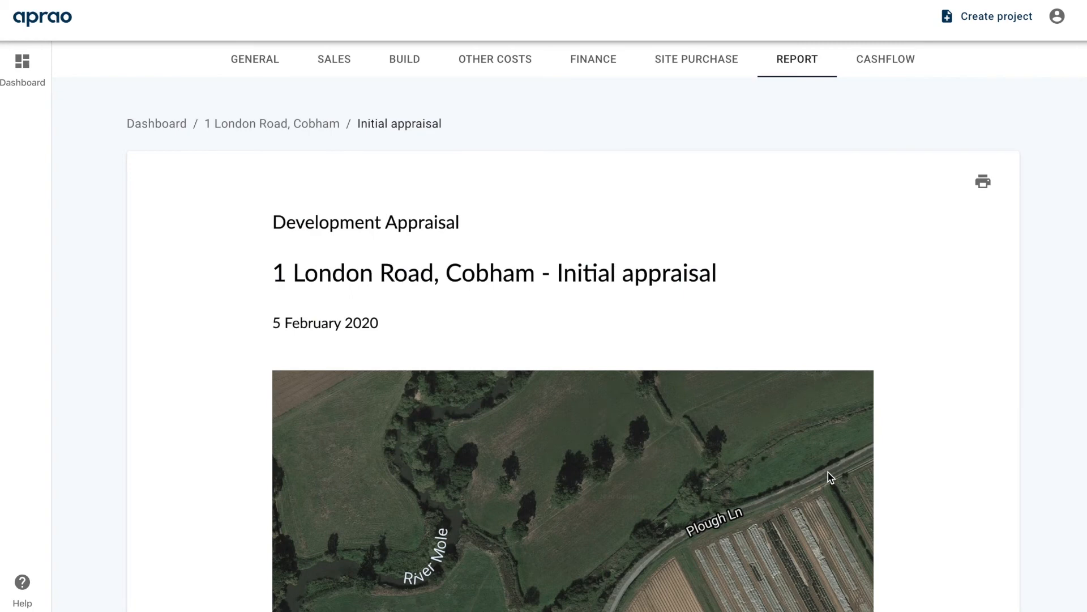
mouse_move(433, 340)
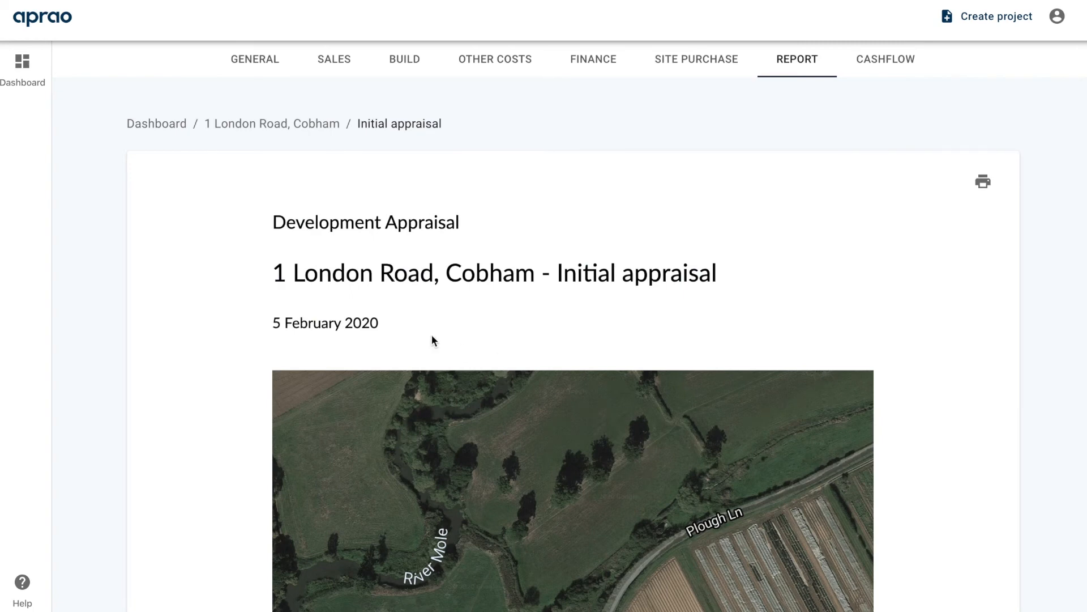
mouse_move(271, 124)
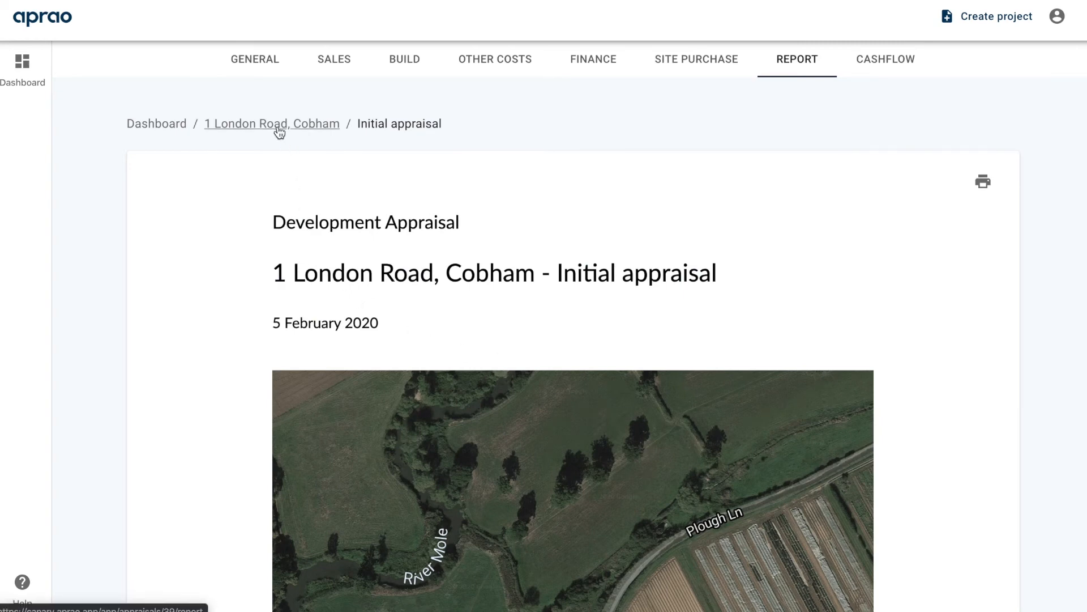
- Go back to the 1 London Road, Cobham project page via its breadcrumb
left_click(271, 124)
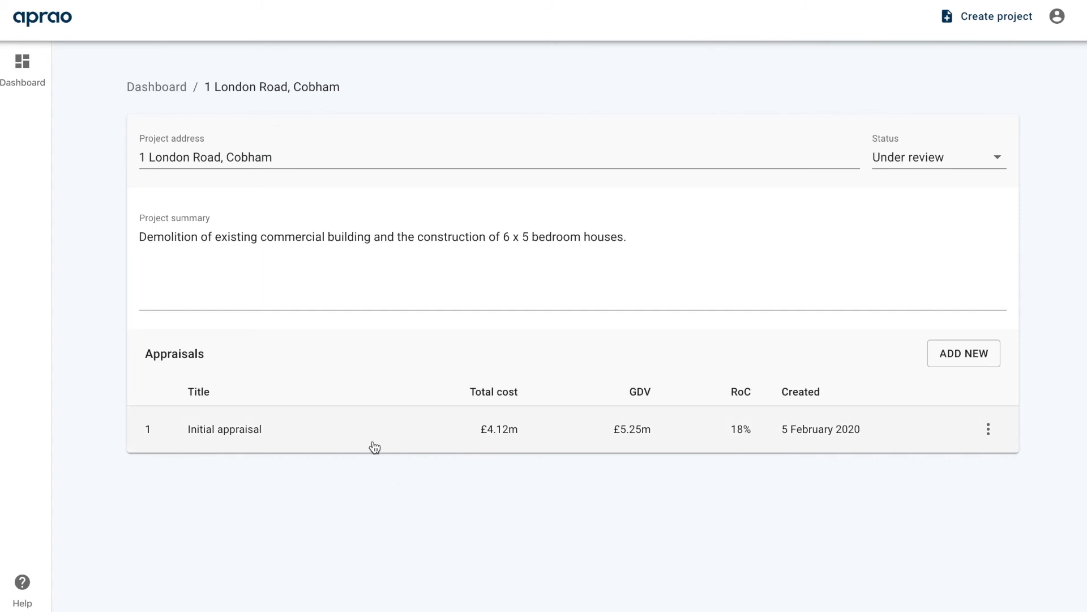
- Share the Initial appraisal with link sharing ON and select its shared link
left_click(988, 428)
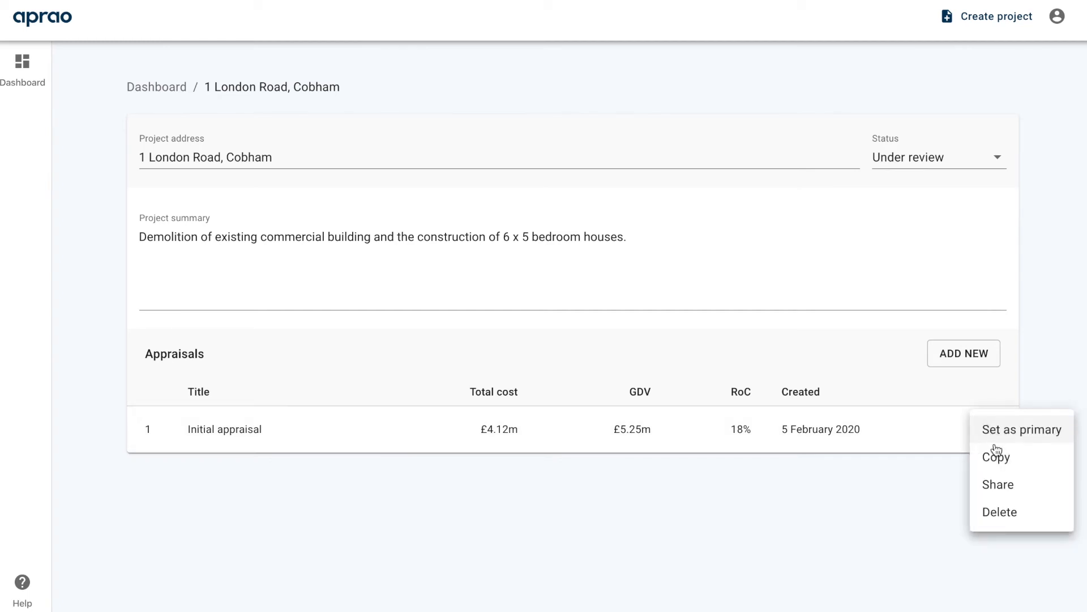
left_click(997, 484)
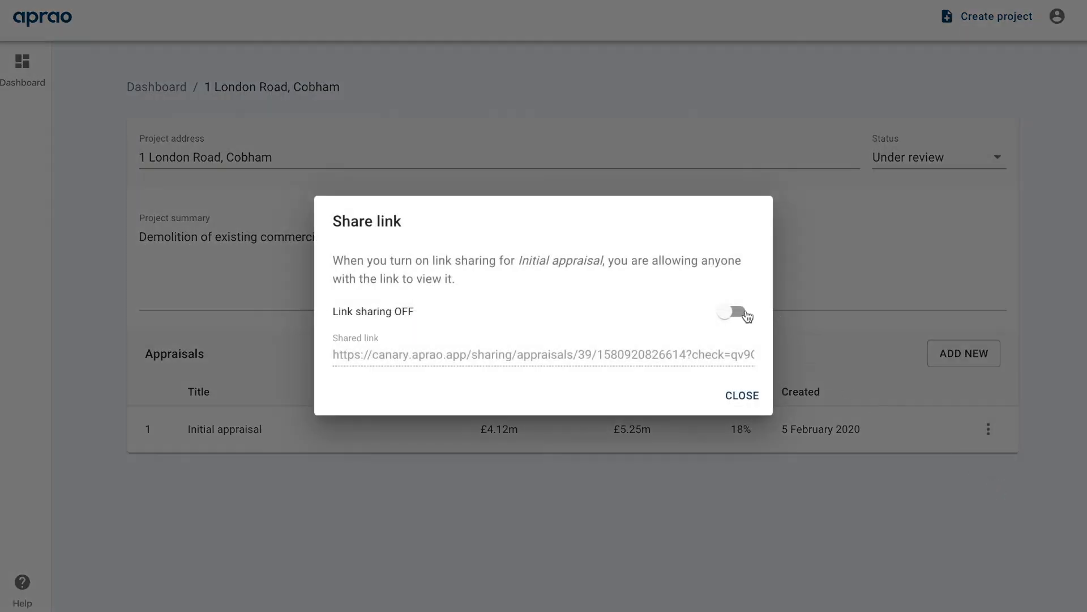
left_click(733, 313)
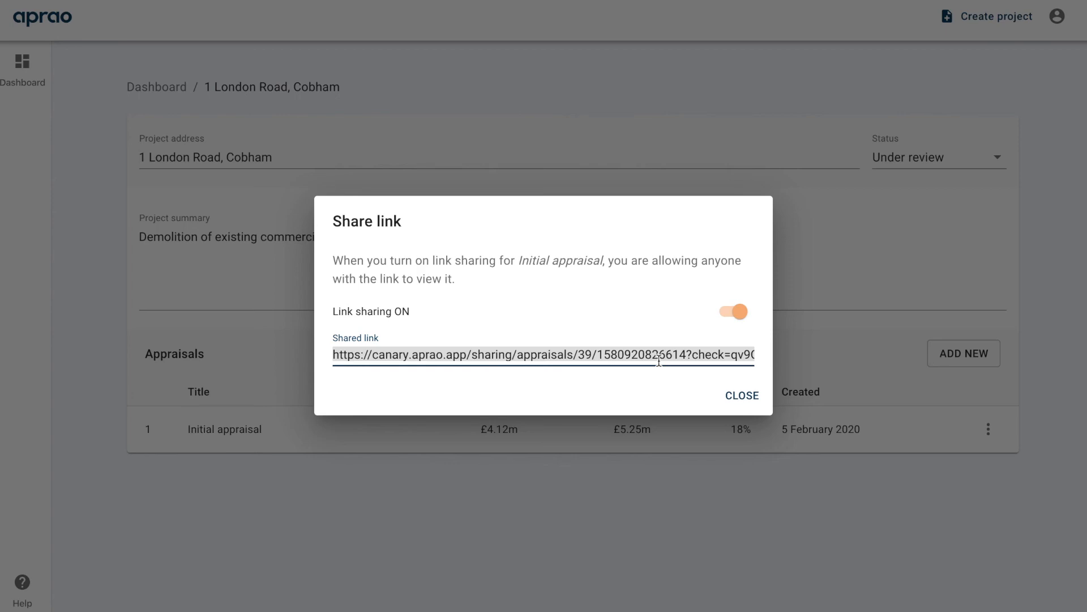
left_click(741, 395)
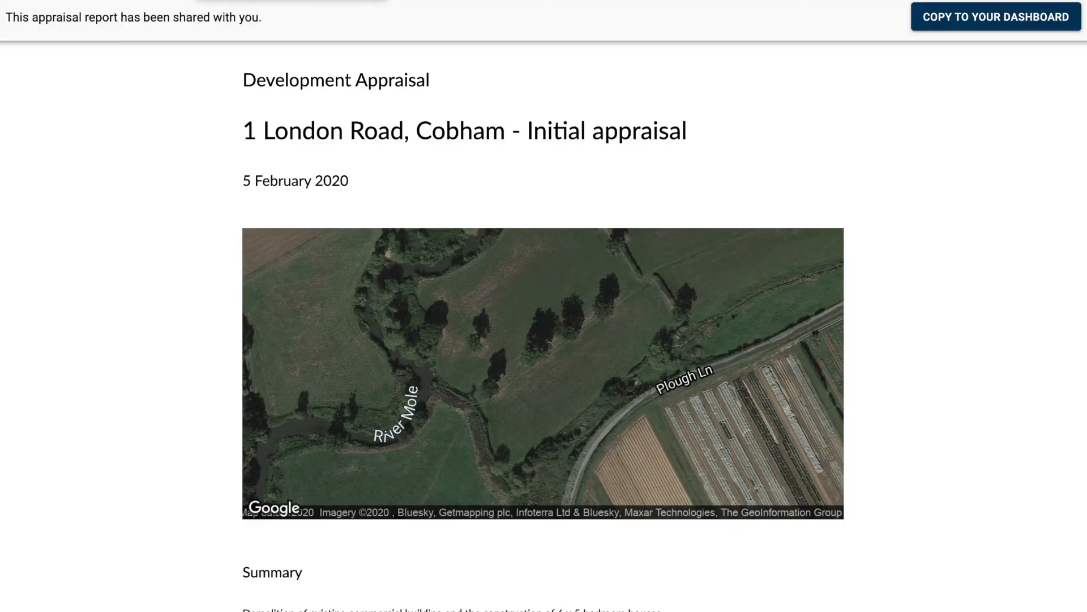
- Scroll the shared read-only report to its Summary Financial Appraisal section
scroll("down", 3)
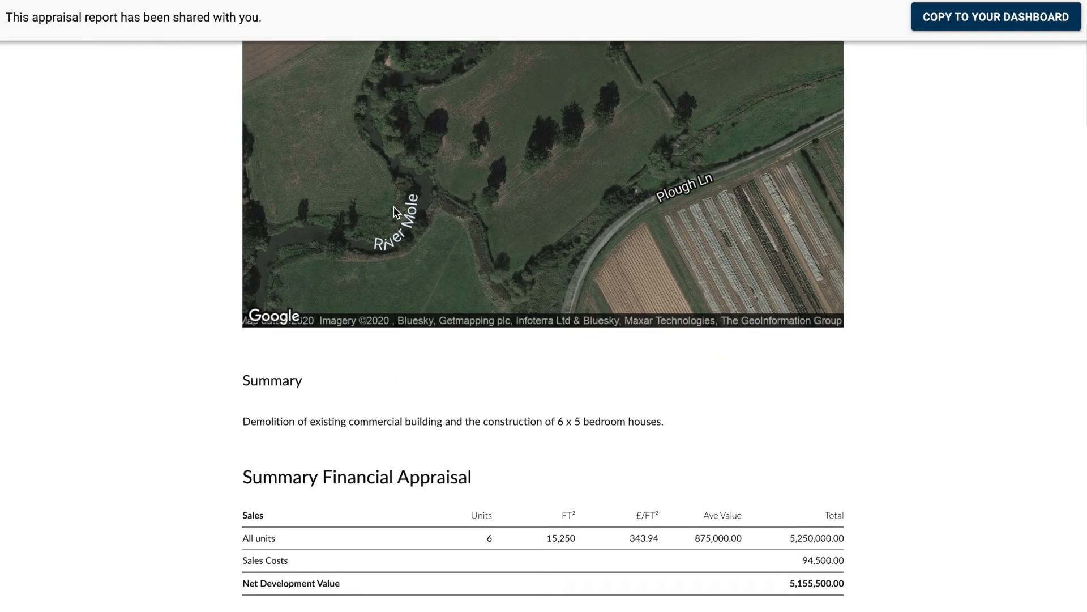
scroll("down", 3)
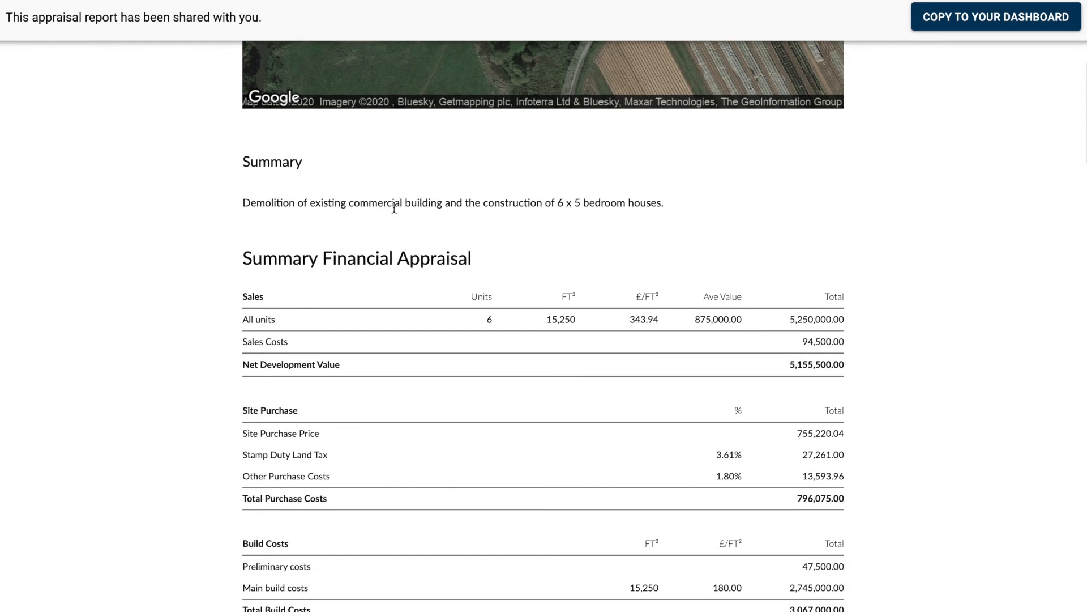